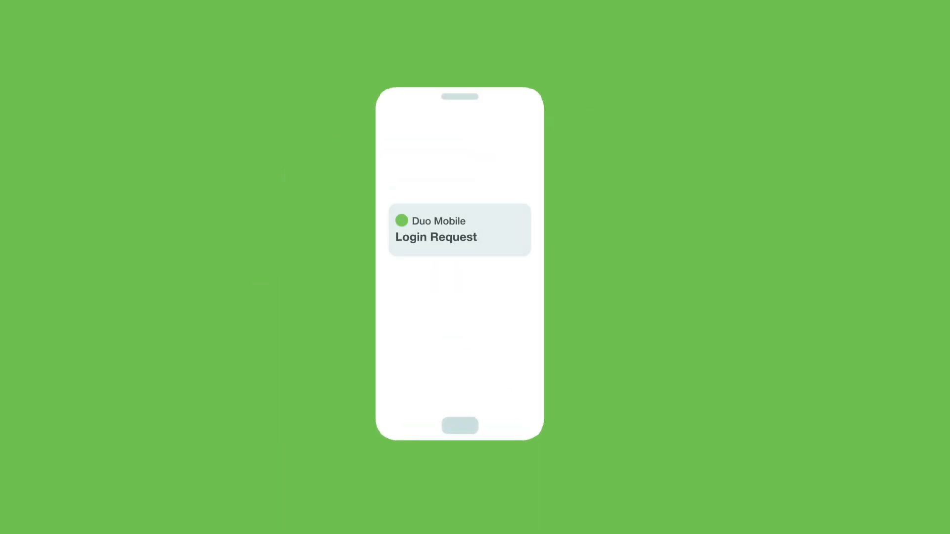
pyautogui.click(459, 231)
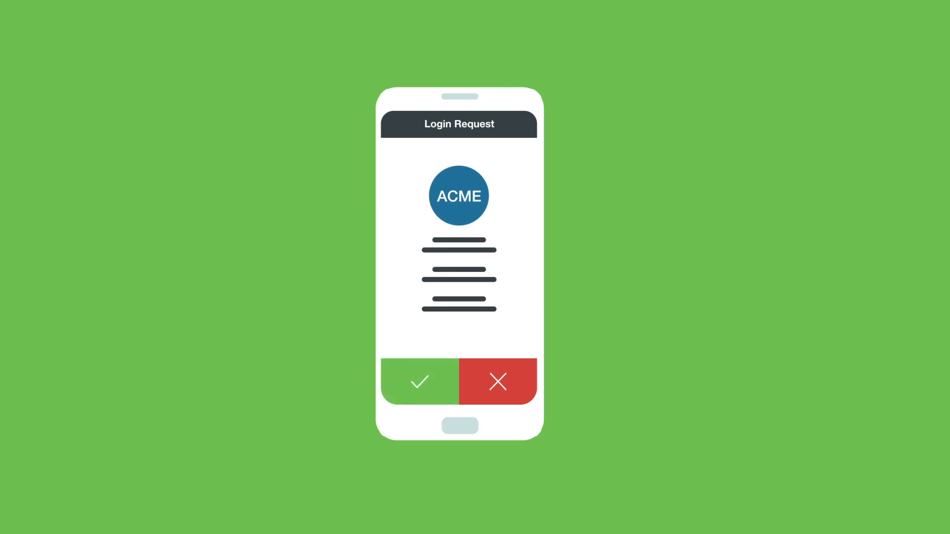